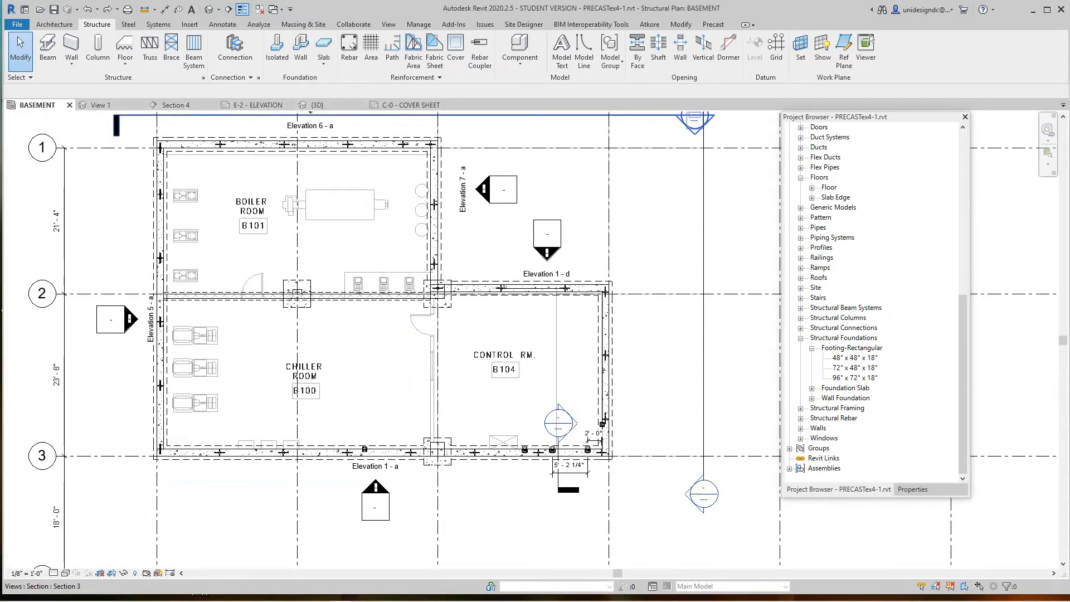
Show the building's 3D view with the Shaded visual style
click(316, 105)
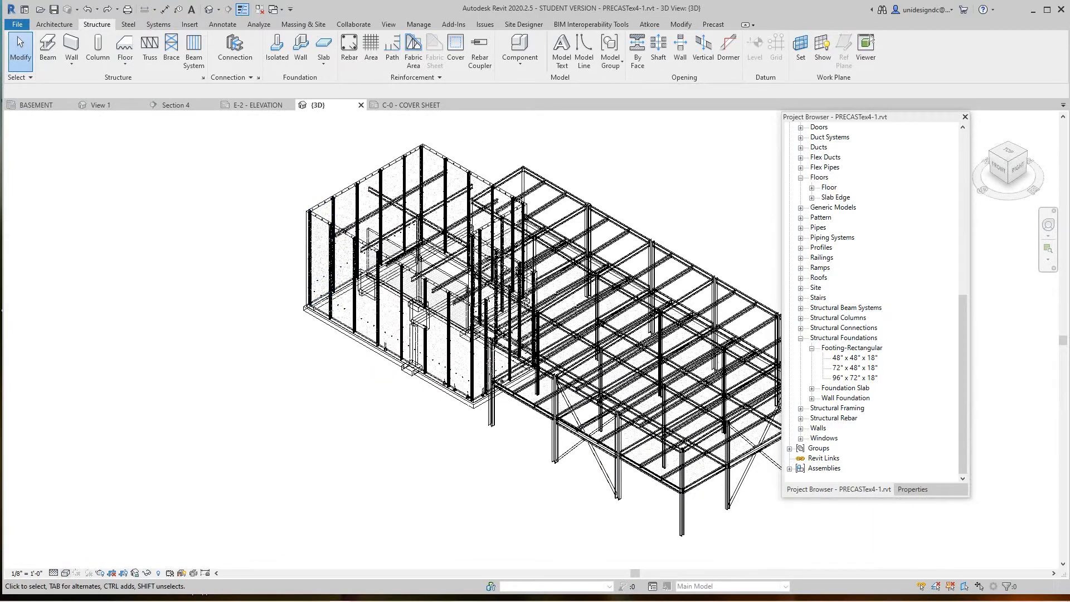
click(66, 572)
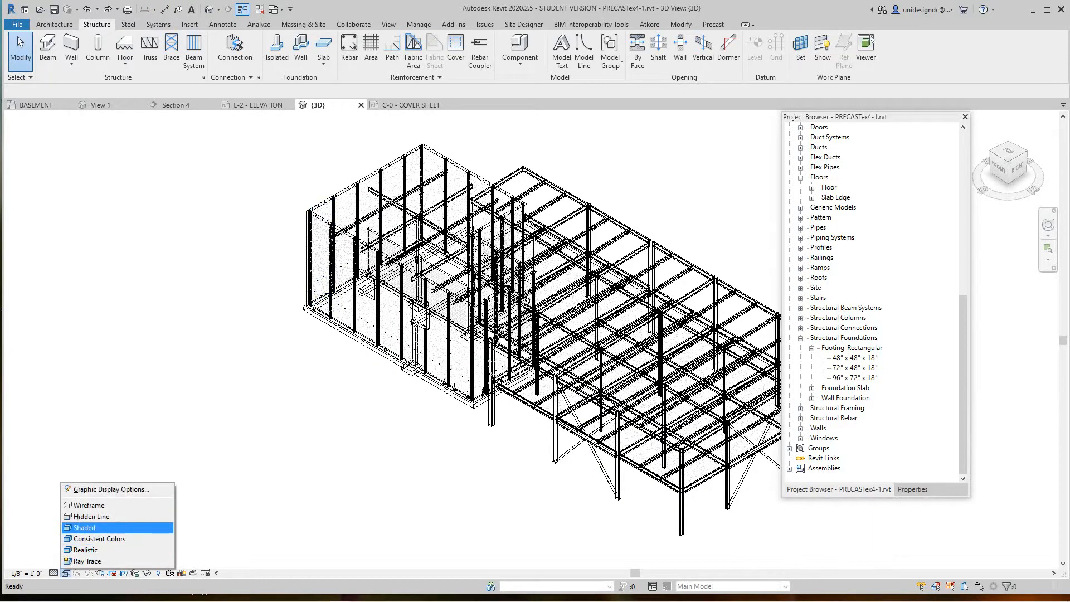
click(84, 527)
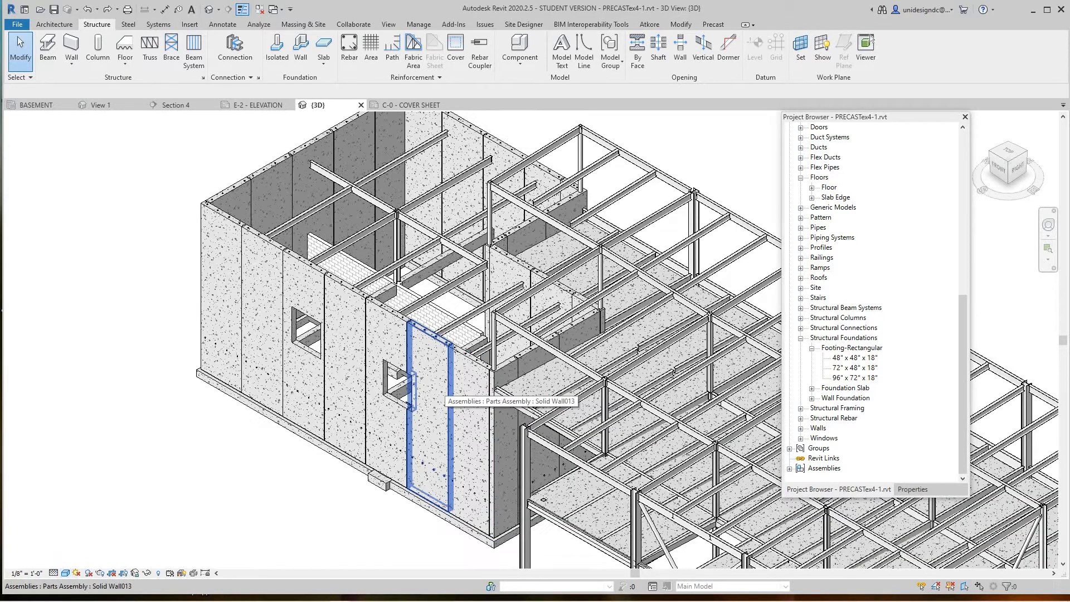
Review the Solid Wall assemblies list in the Project Browser and collapse it again
click(470, 403)
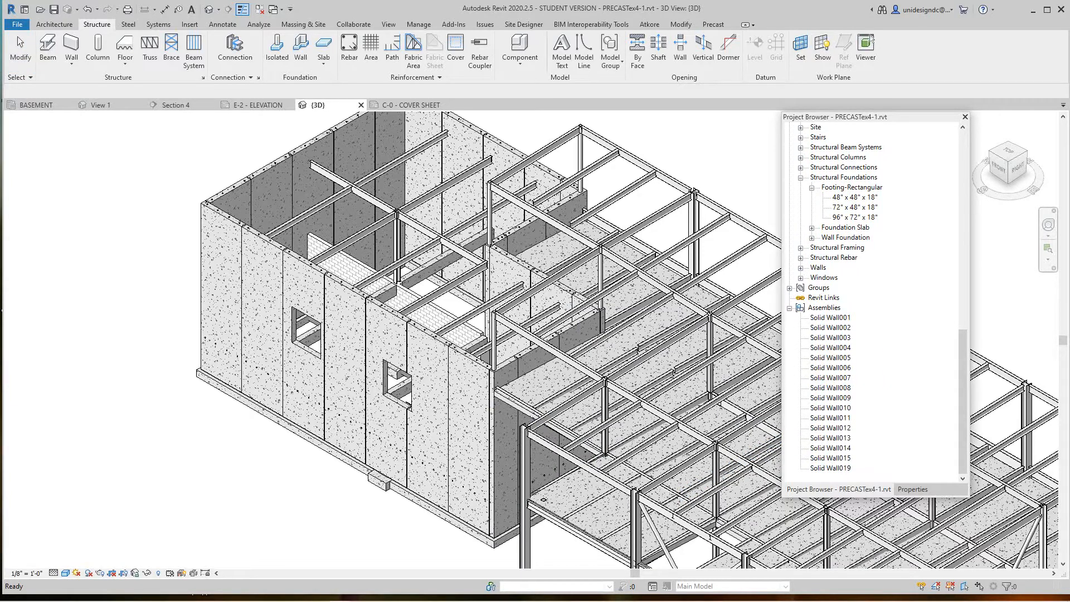
click(829, 367)
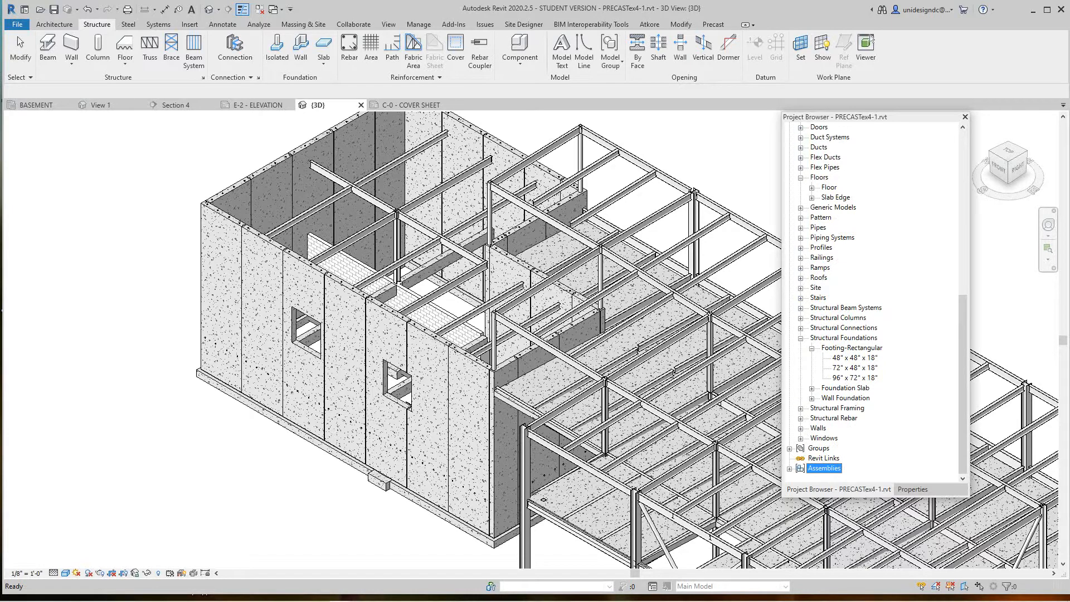
mouse_move(35, 105)
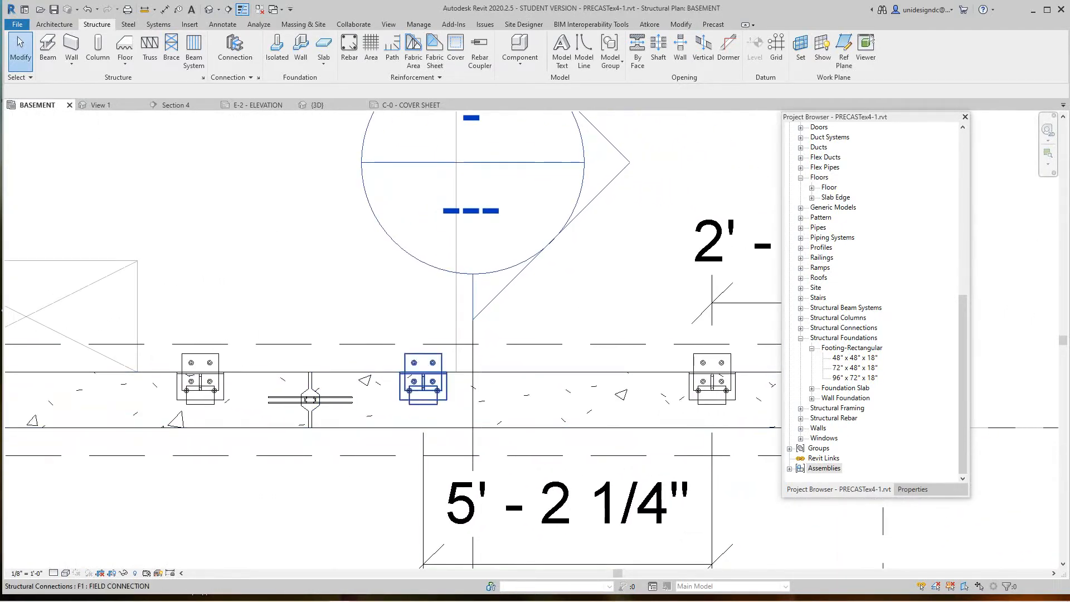
Edit the F1 field connection family from the plan and view its geometry in wireframe
click(424, 380)
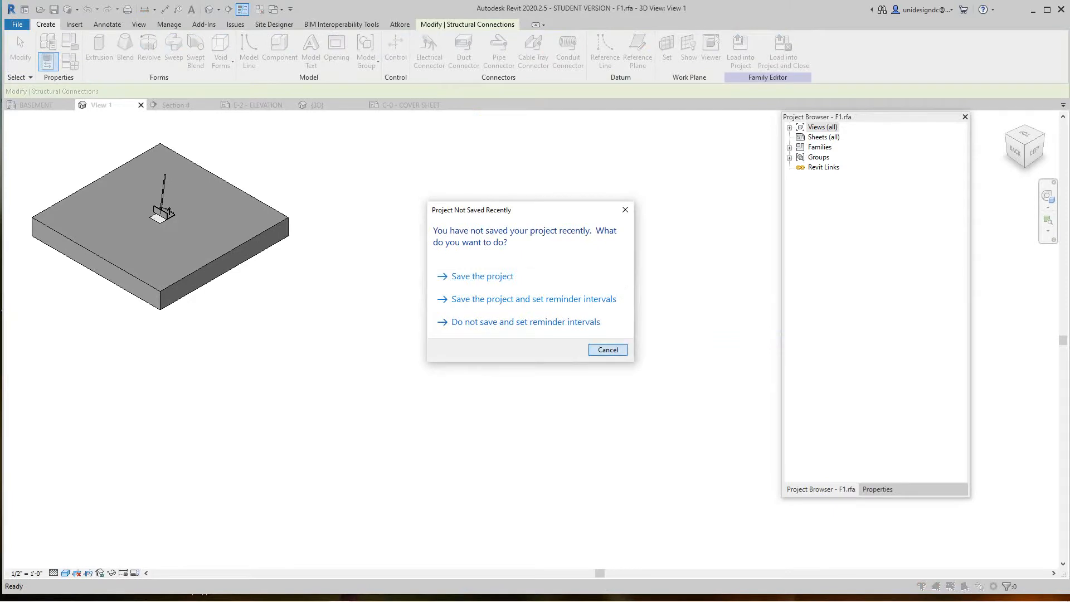
click(606, 349)
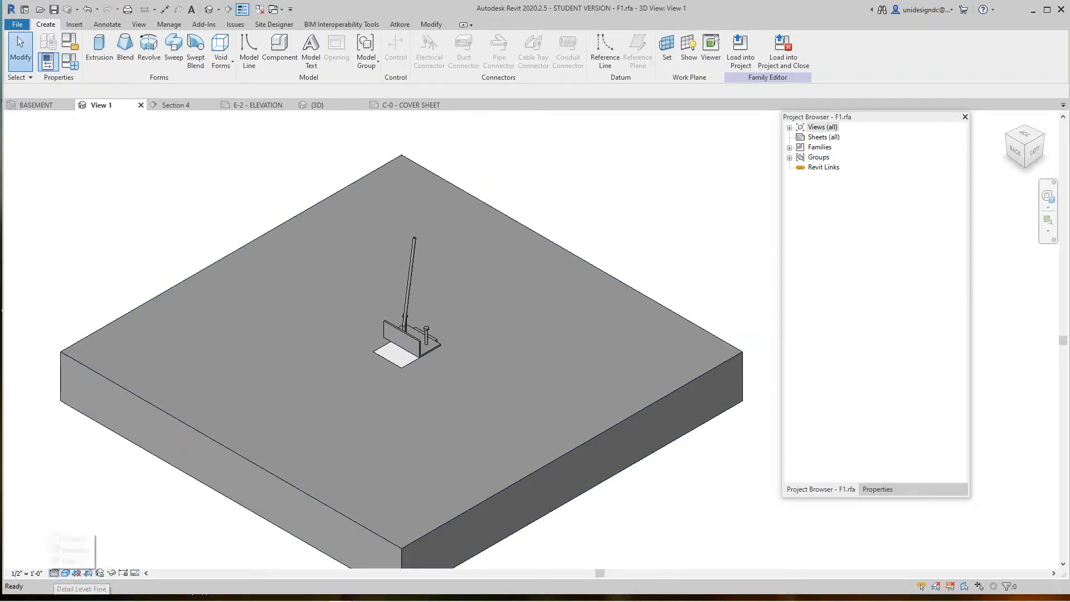
click(67, 572)
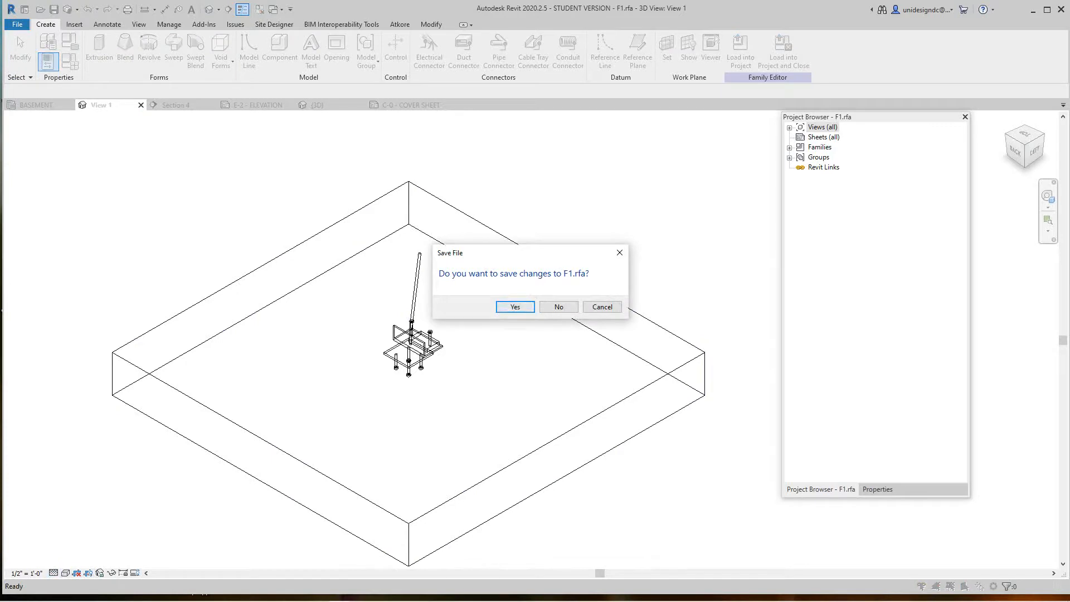
Close F1.rfa, answering the save prompt, and return to the Basement plan
click(557, 307)
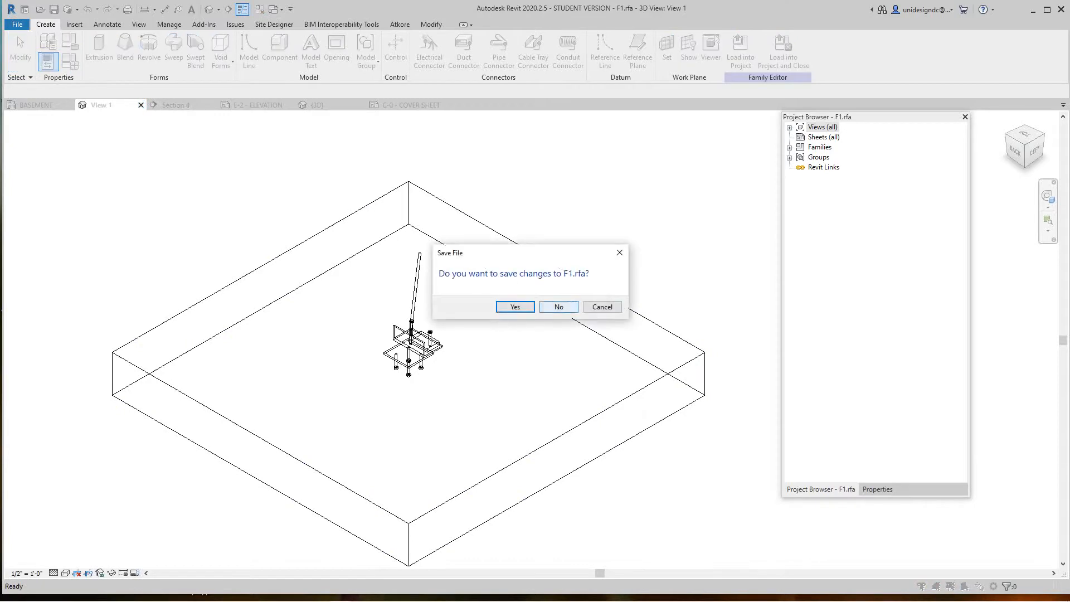
click(558, 306)
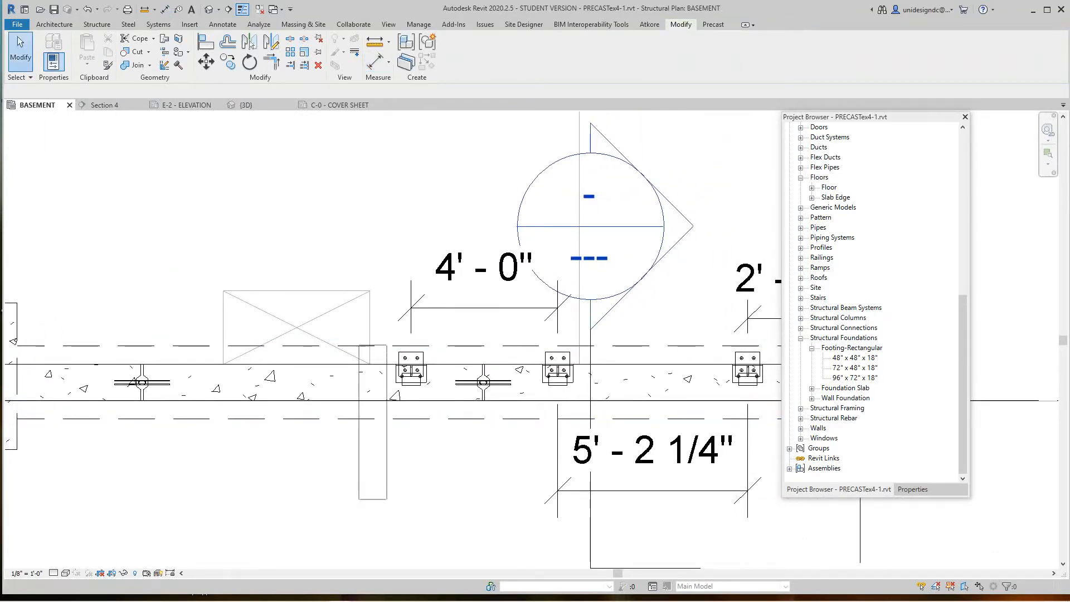
Zoom along the Elevation 1 - a wall and select one of the F1 embed plates
click(557, 369)
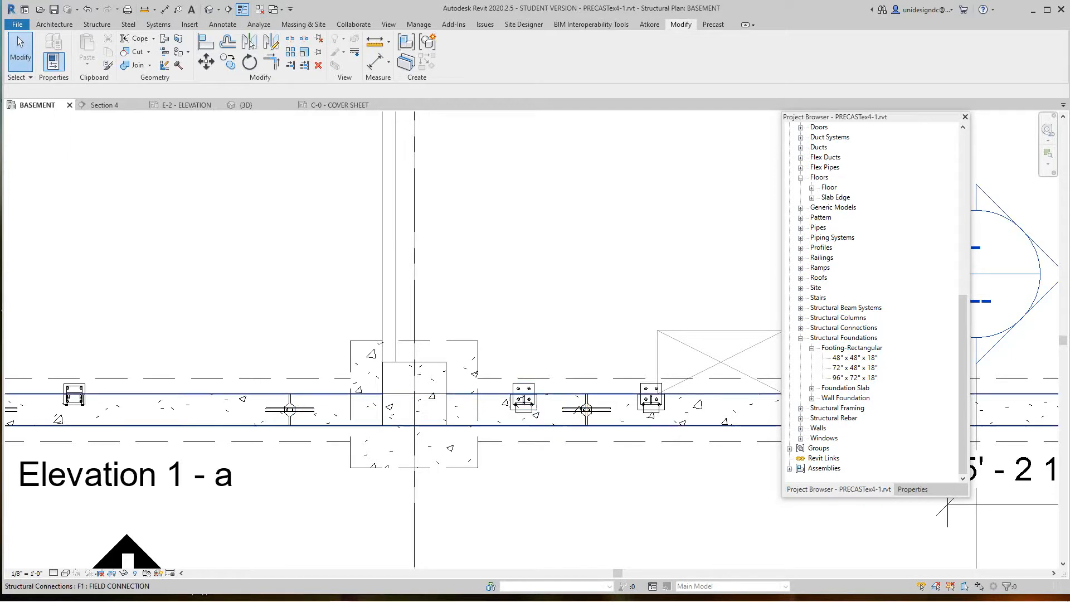
click(521, 394)
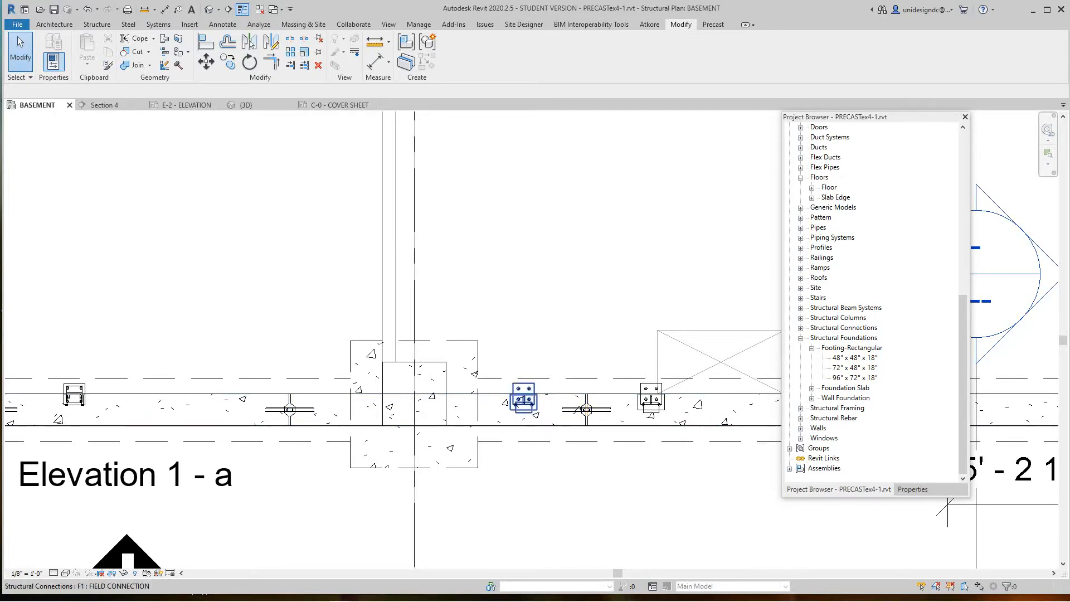
click(522, 397)
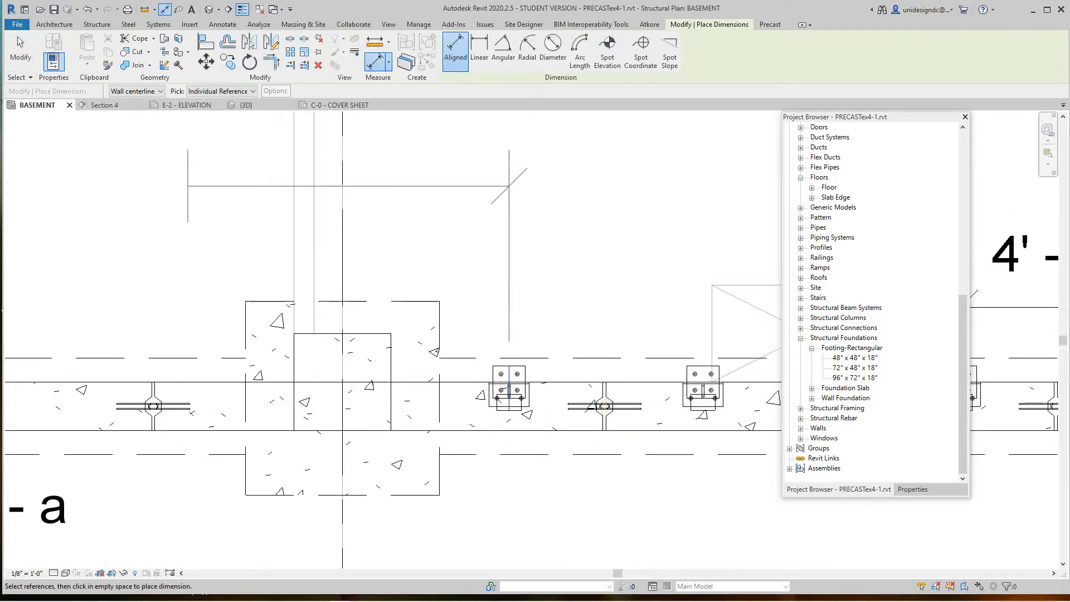
Move the selected F1 plate along the wall line with Constrain enabled
click(508, 390)
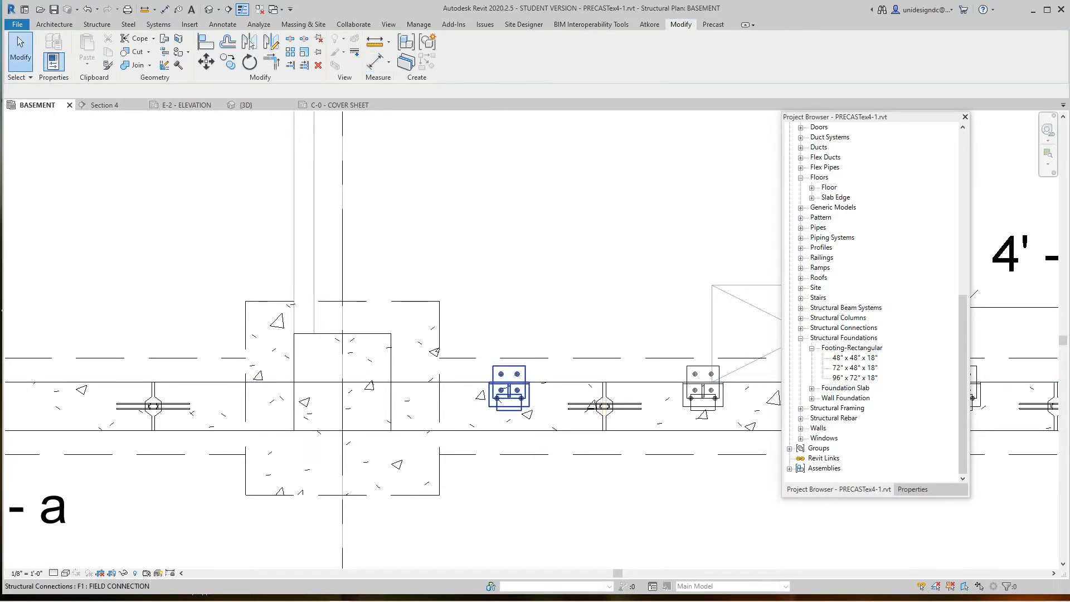
click(508, 389)
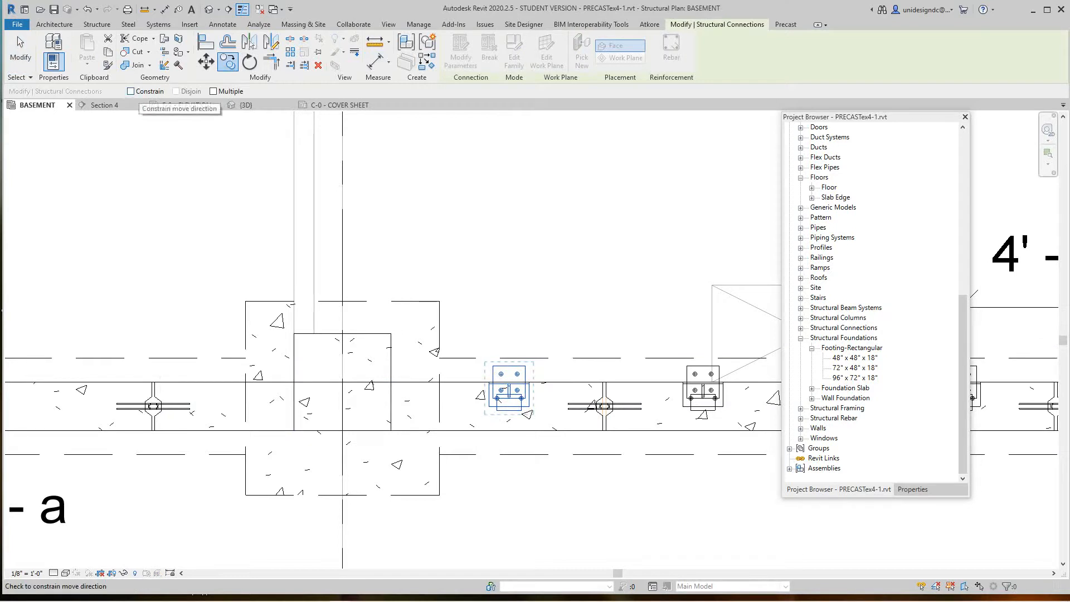
click(131, 90)
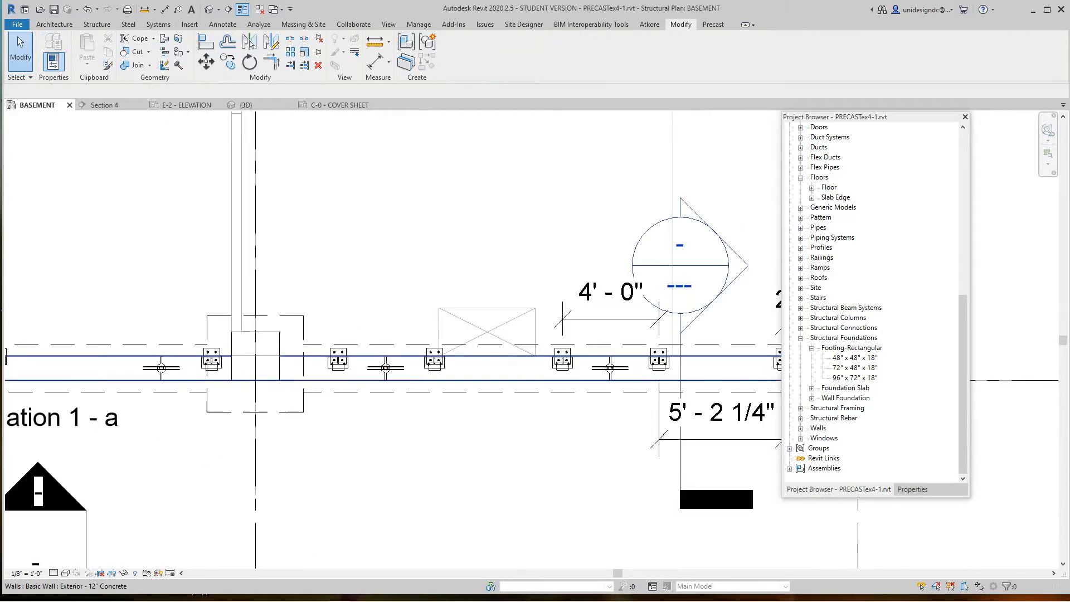
click(336, 351)
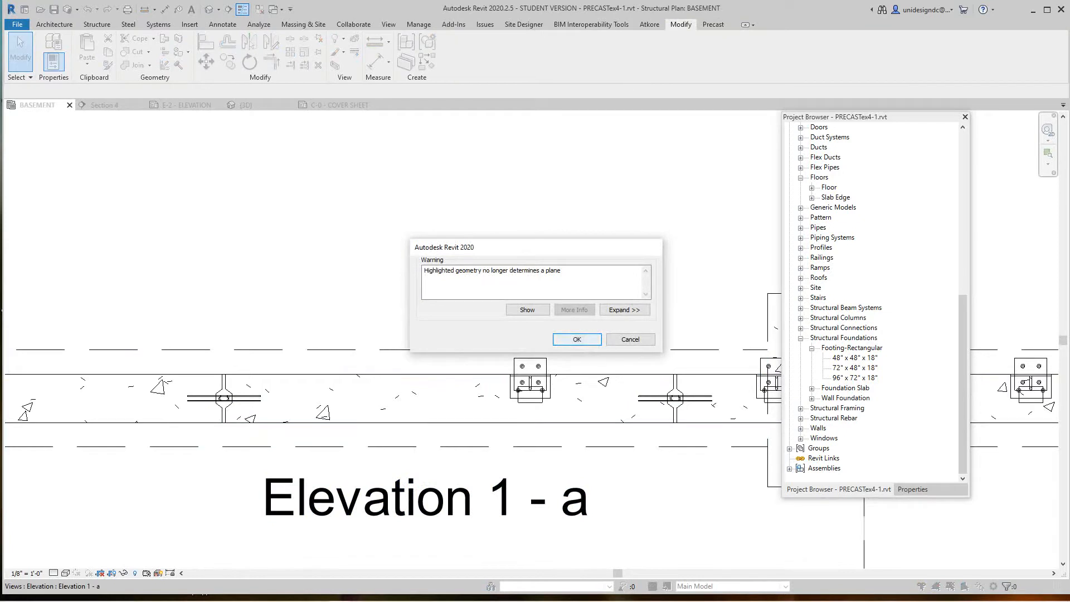
Accept the 'no longer determines a plane' warning to keep the copied F1 plates
click(577, 339)
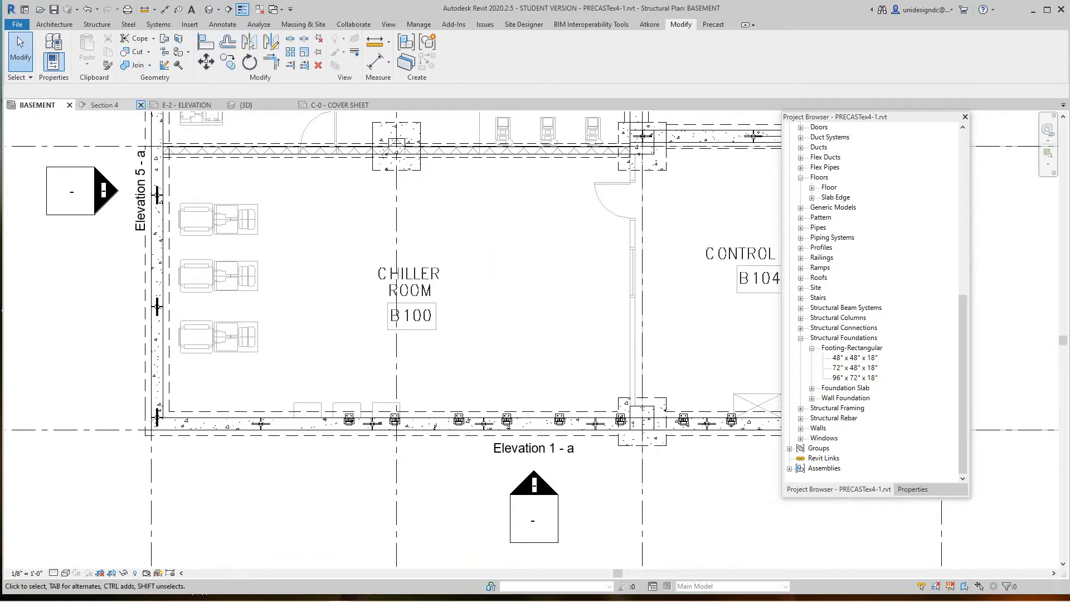
click(243, 104)
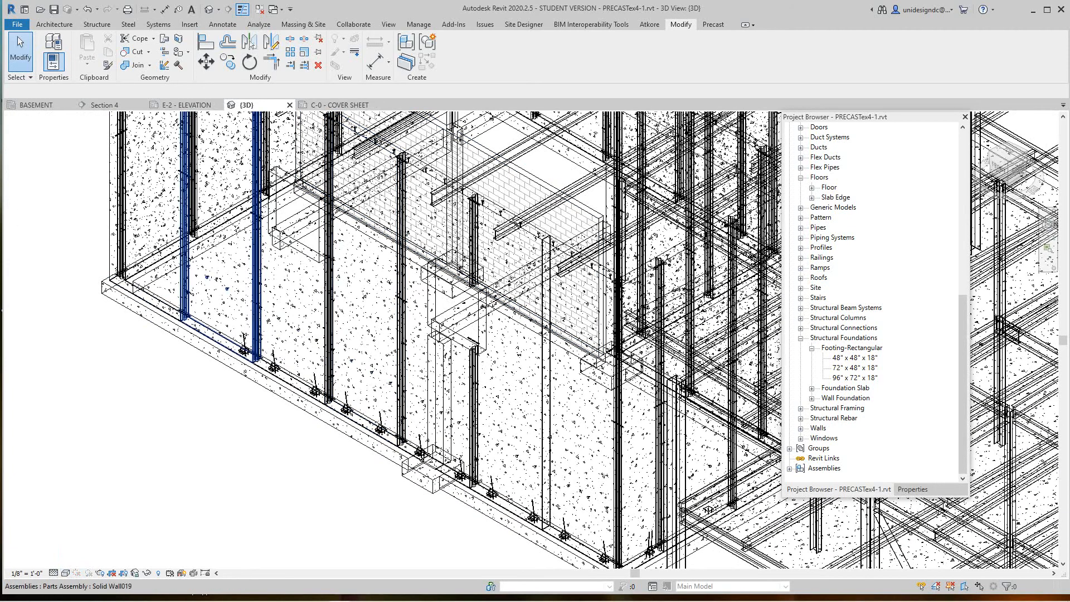
click(33, 105)
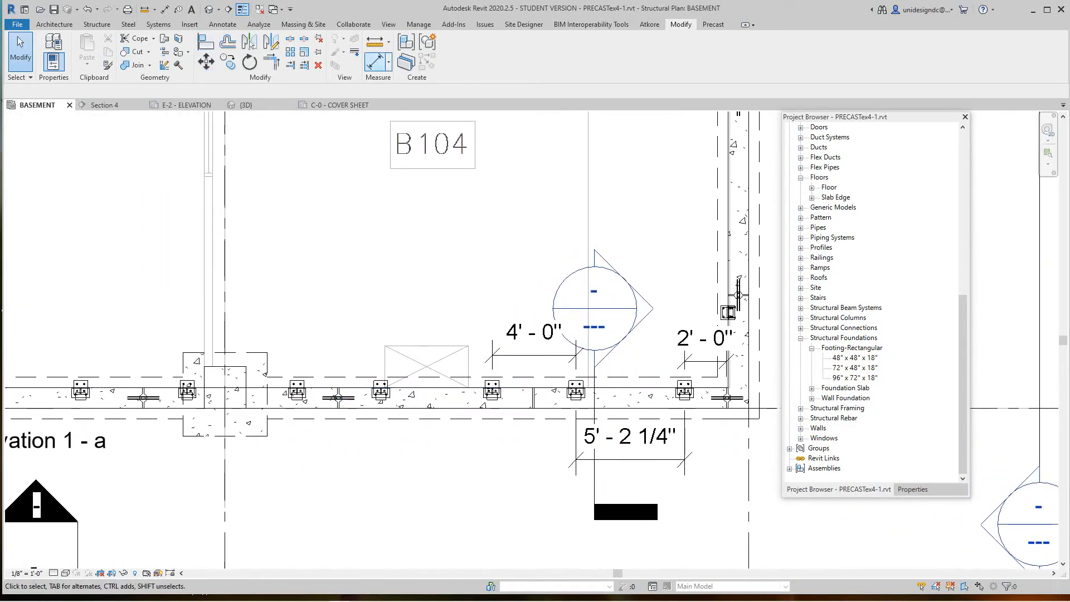
Dimension the F1 plate's offset along the wall and set it to 2' - 0"
click(222, 24)
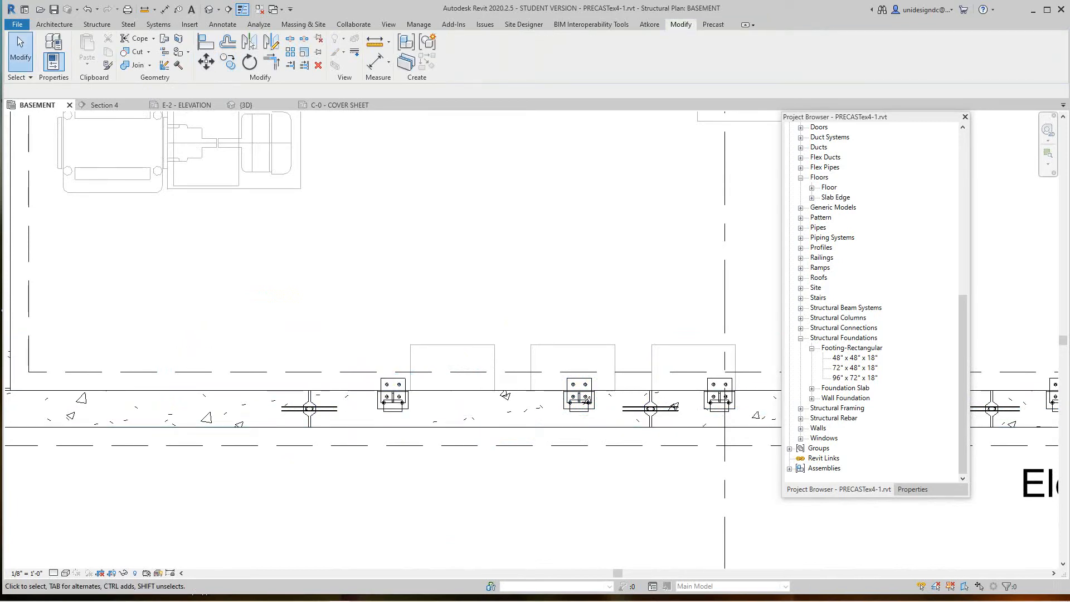
click(393, 398)
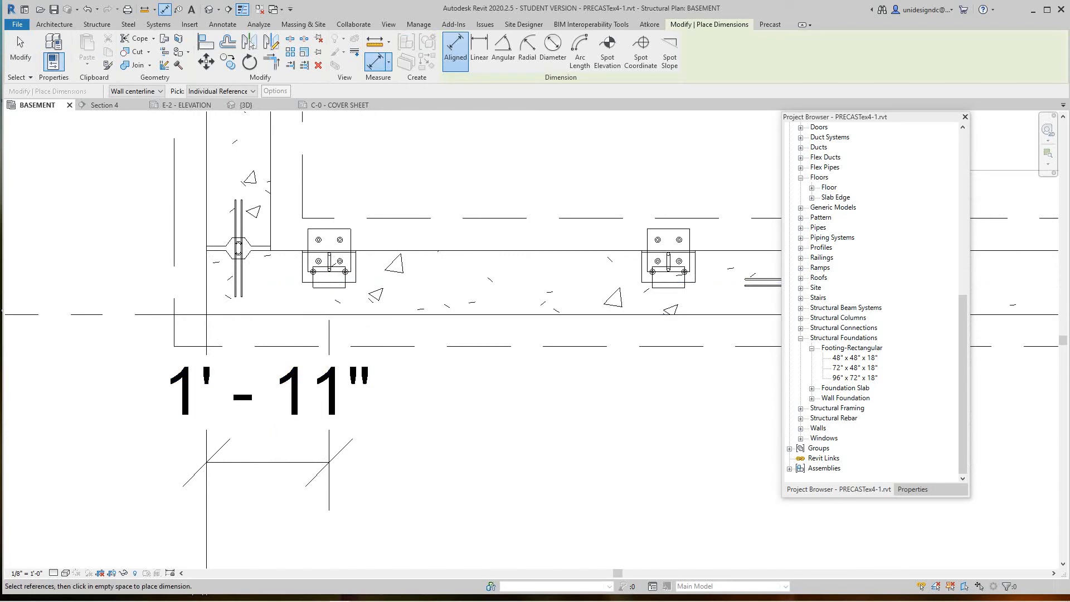
click(330, 257)
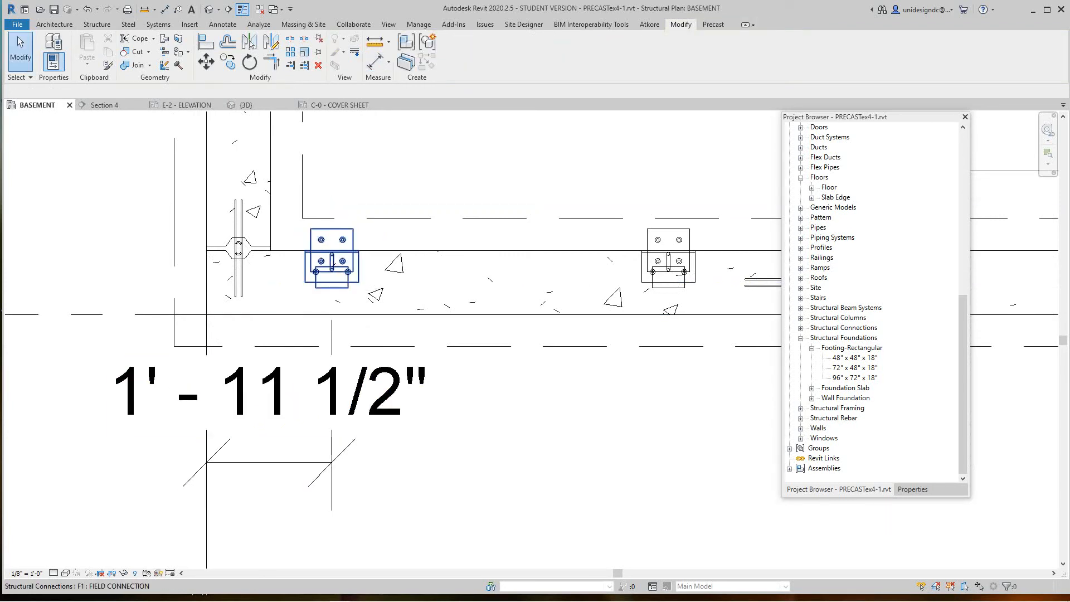
click(332, 260)
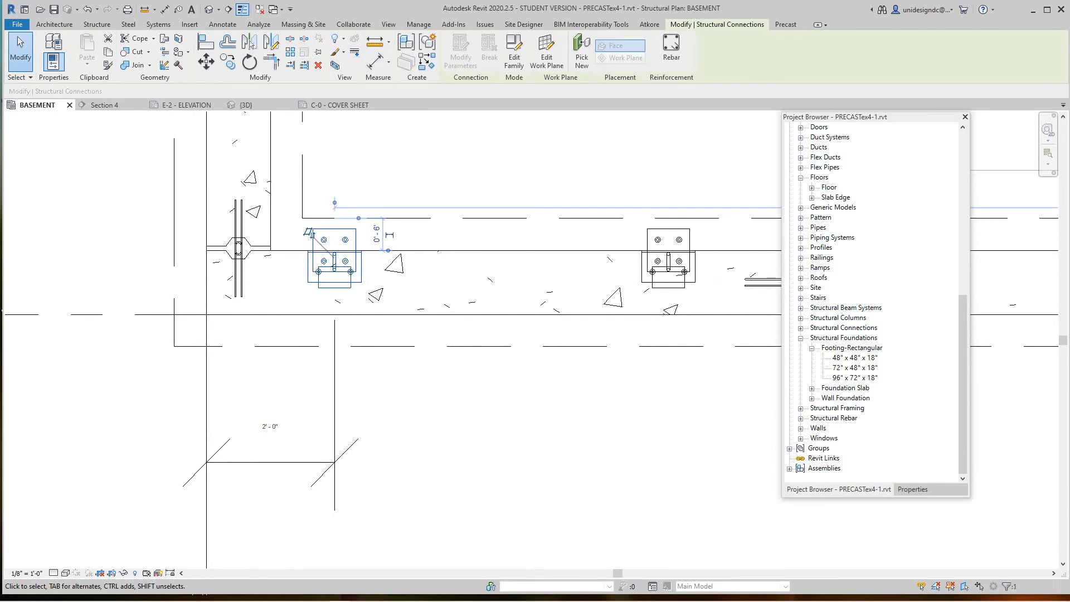